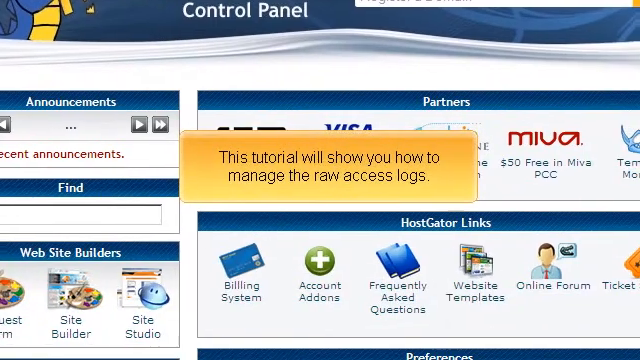
- Scroll the cPanel home page down until the Logs section with Raw Access Logs is visible
{"action": "scroll", "scroll_direction": "down", "scroll_amount": 3}
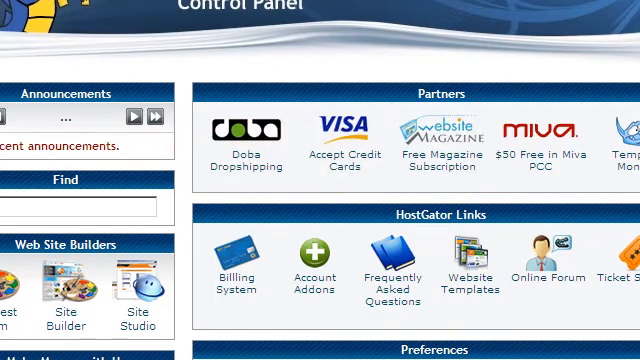
{"action": "scroll", "scroll_direction": "down", "scroll_amount": 3}
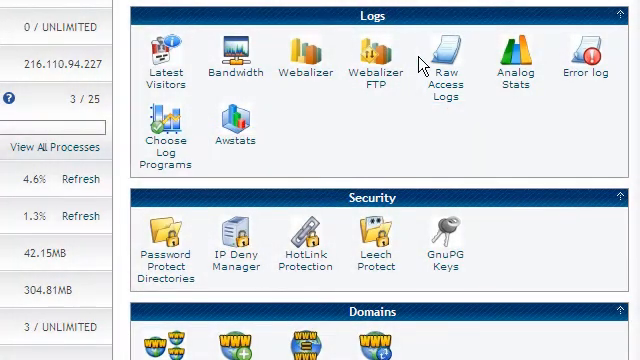
- Go to the Raw Access Log page showing the unchecked archive options and download list
{"action": "left_click", "coordinate": [448, 50]}
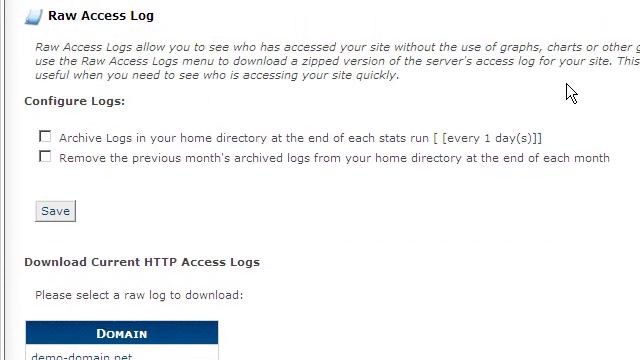
- Check home-directory log archiving and previous-month archive removal, then save the settings
{"action": "left_click", "coordinate": [47, 139]}
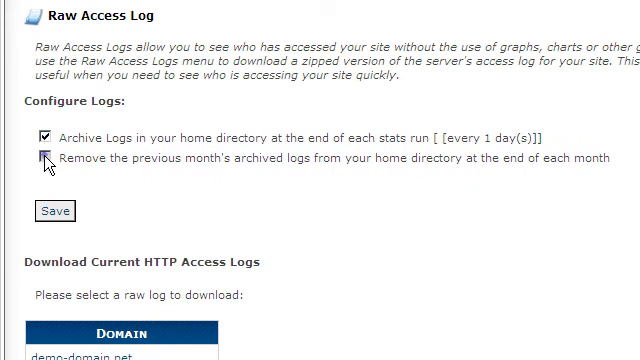
{"action": "left_click", "coordinate": [48, 160]}
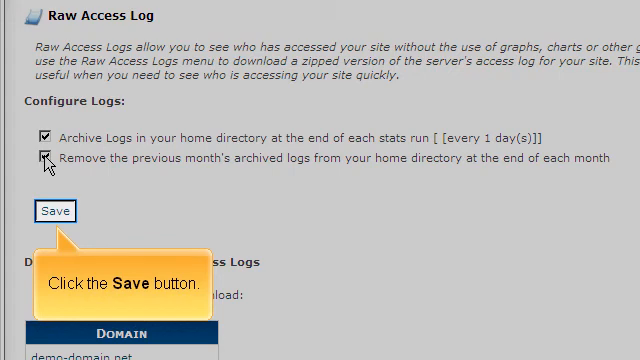
{"action": "left_click", "coordinate": [55, 211]}
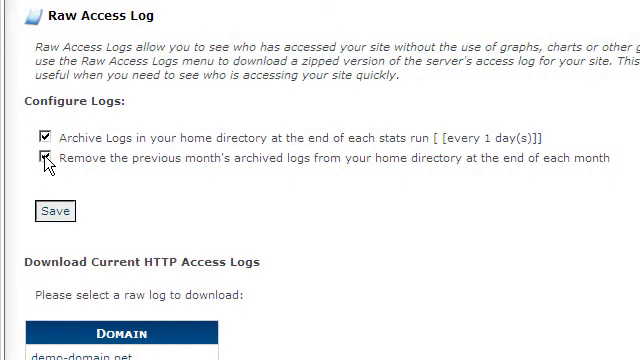